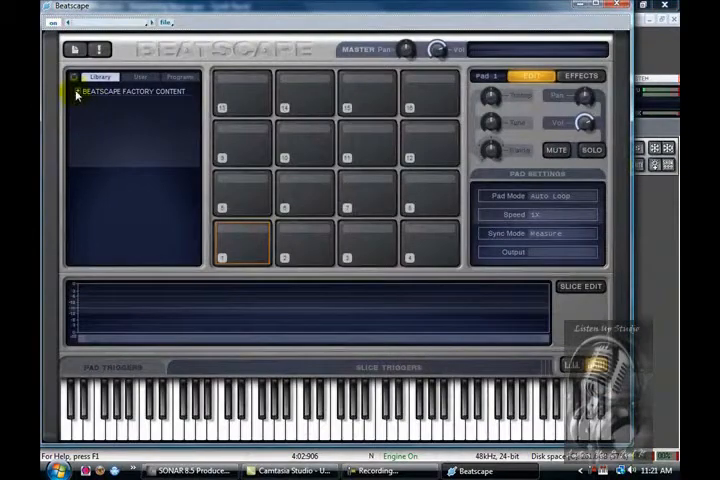
Expand Beatscape Factory Content in the Library and scroll through its loop list
left_click(74, 93)
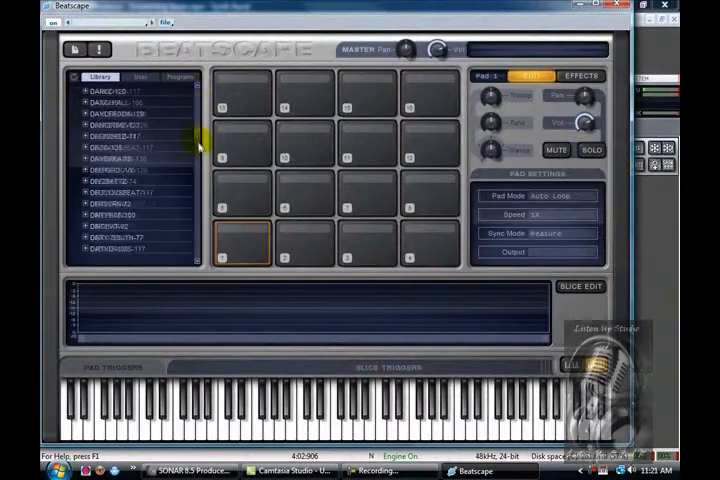
scroll("down", 3)
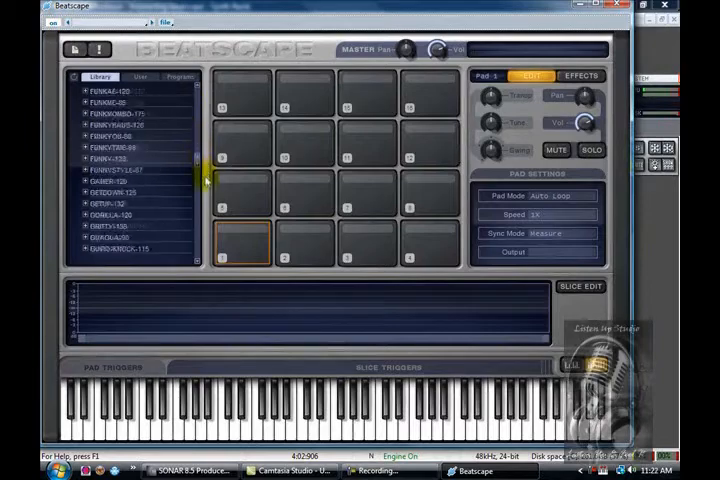
scroll("down", 3)
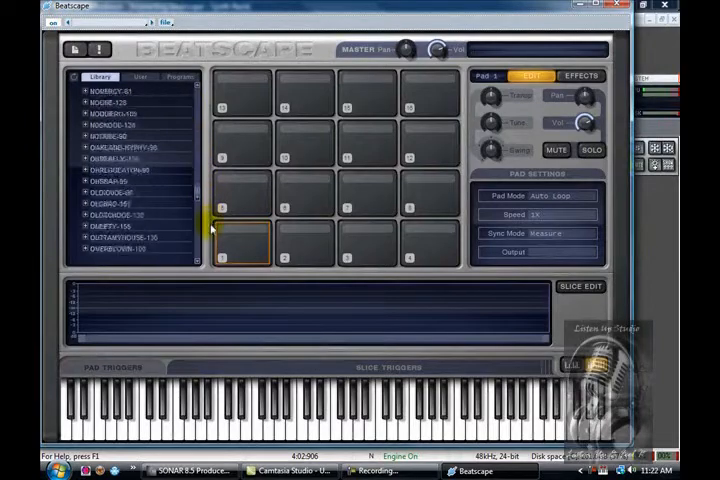
scroll("down", 3)
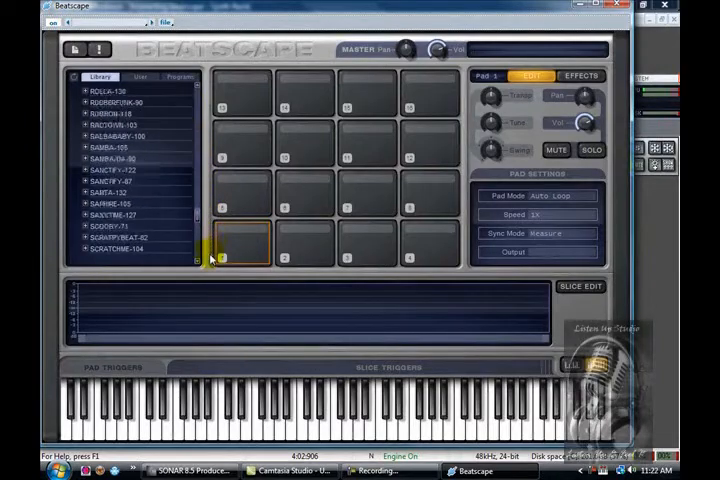
scroll("down", 3)
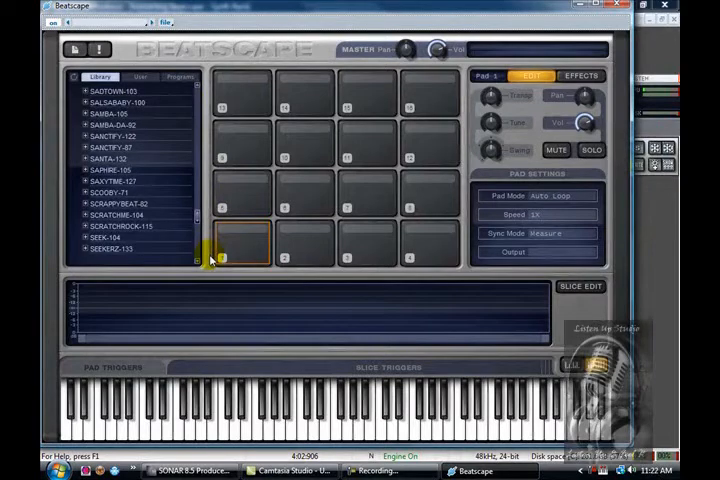
scroll("down", 3)
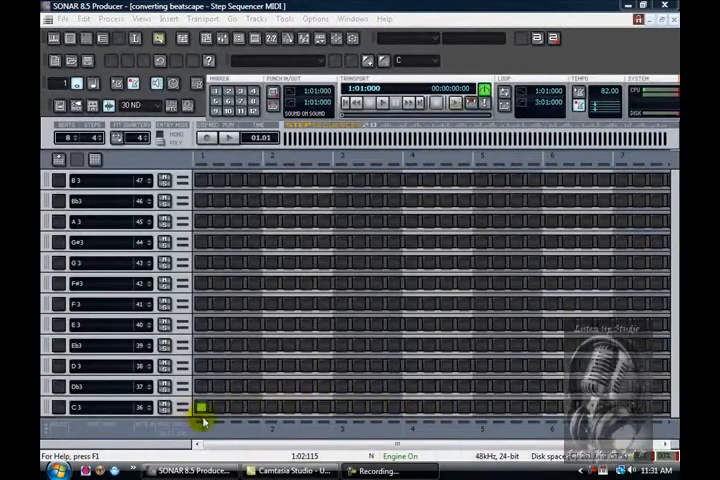
mouse_move(201, 408)
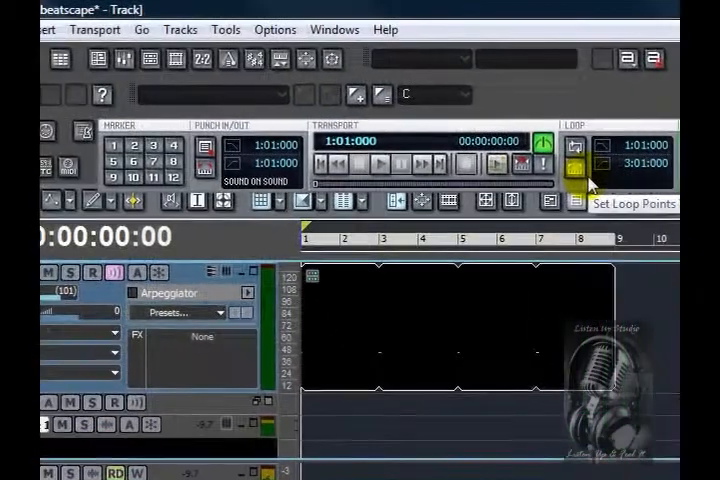
Set the loop to measures 1–9, audition the Beatscape clip, then stop playback
left_click(575, 165)
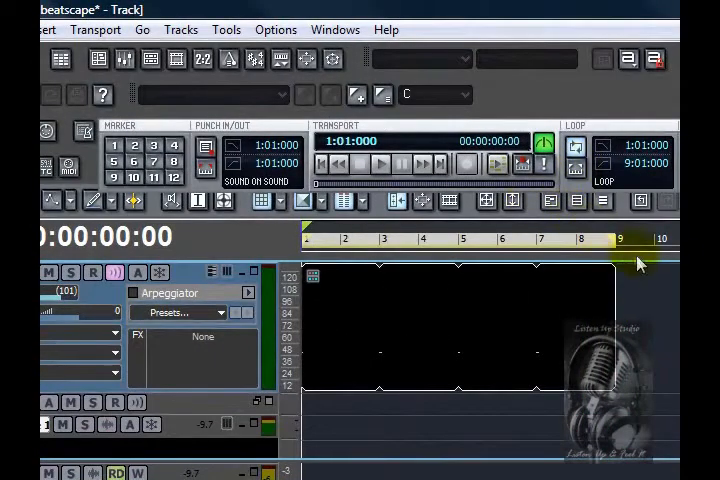
left_click(381, 163)
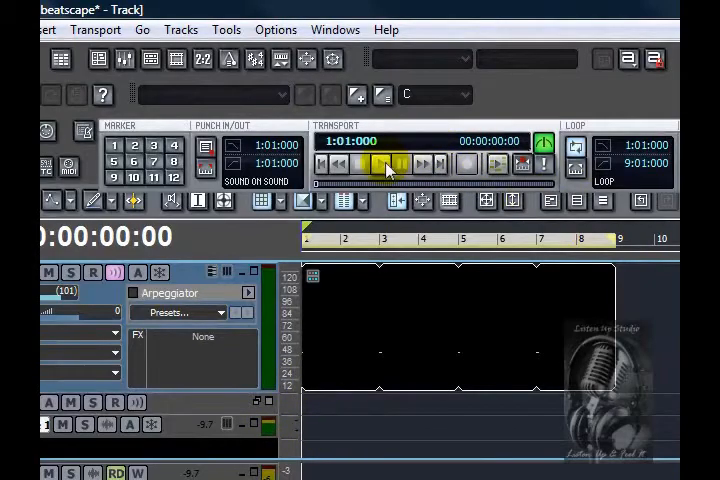
left_click(387, 163)
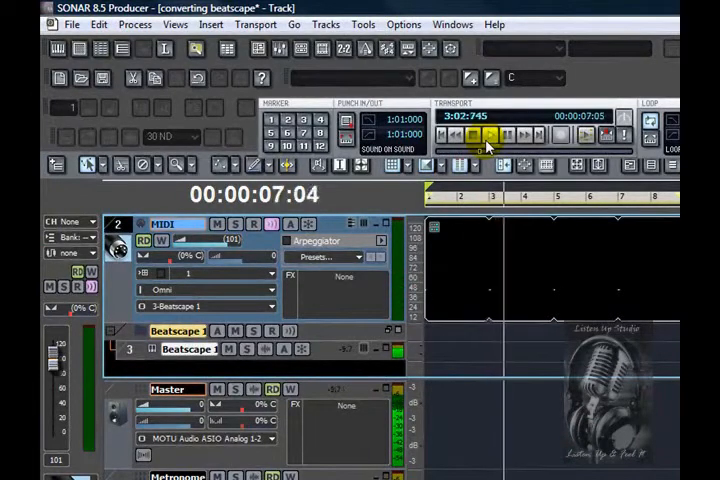
left_click(473, 135)
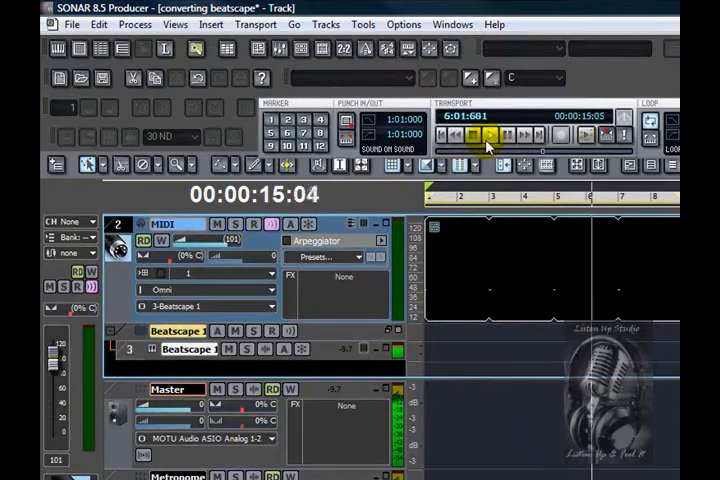
left_click(479, 135)
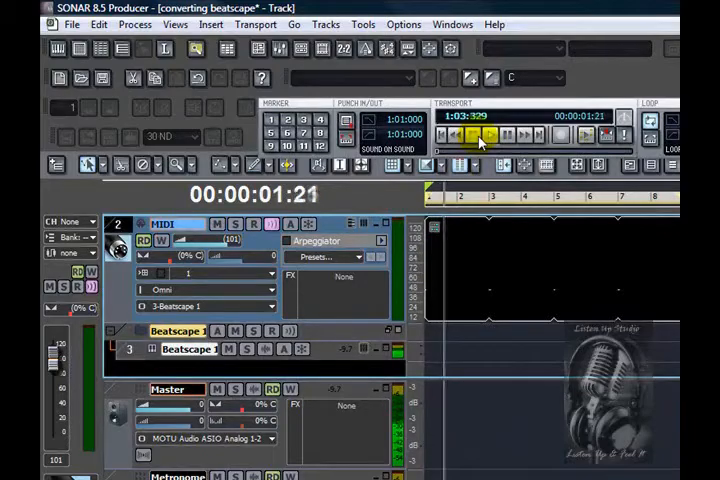
left_click(487, 135)
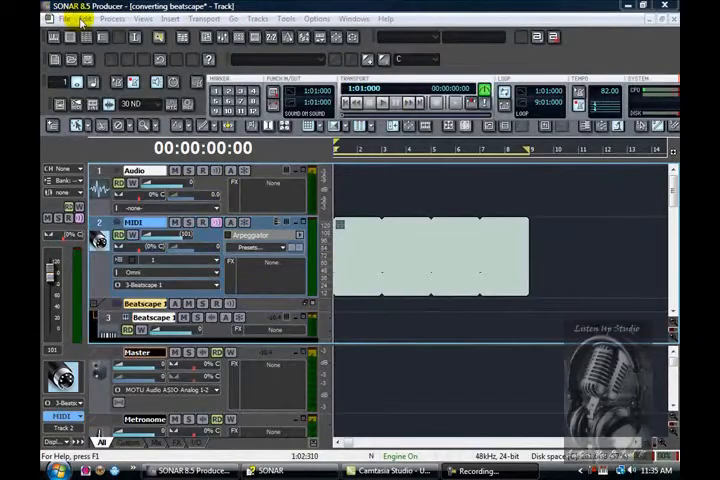
Bounce the Beatscape 1 track onto the 1: Audio track via Bounce to Track(s)
left_click(84, 18)
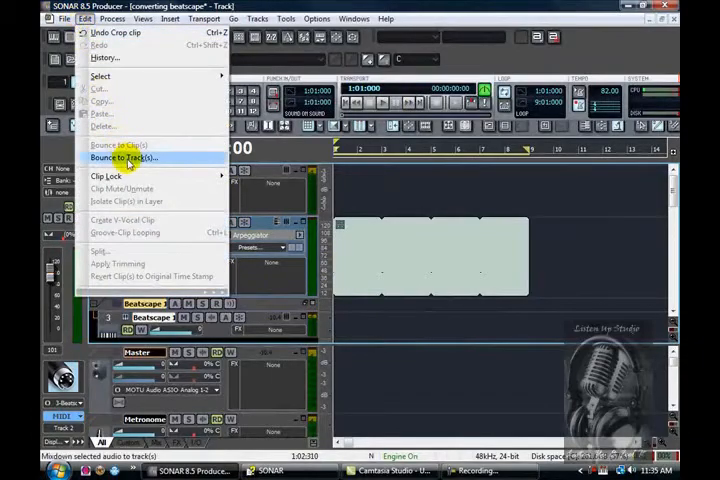
left_click(118, 157)
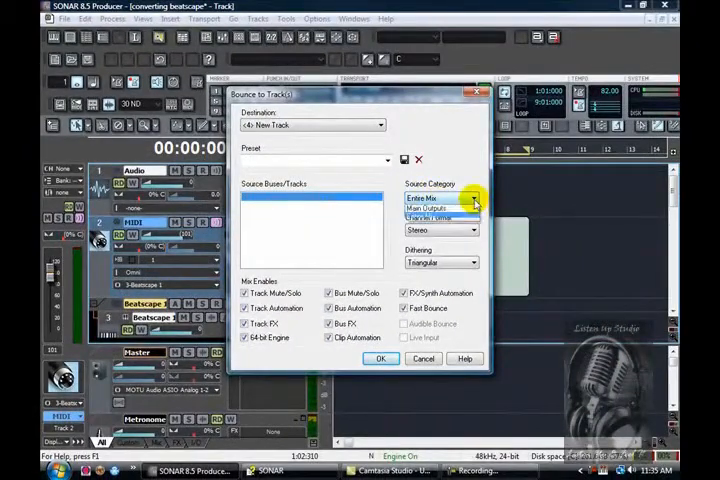
left_click(441, 197)
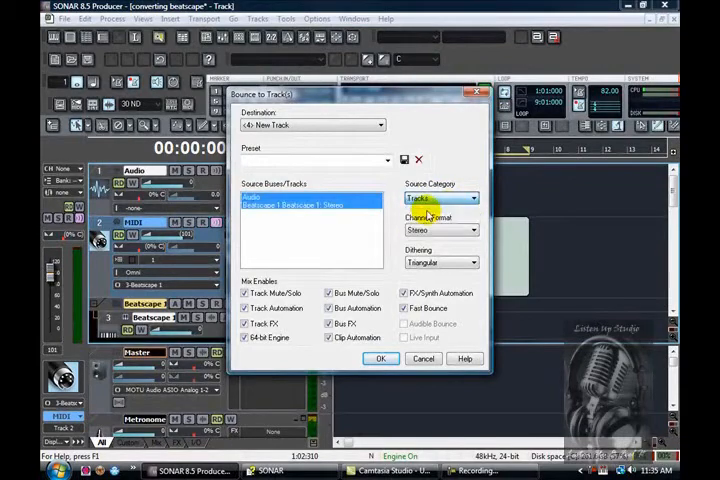
left_click(265, 197)
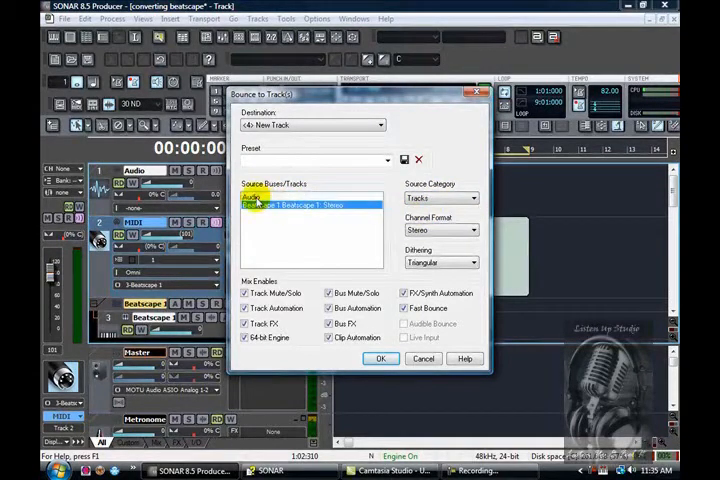
left_click(310, 205)
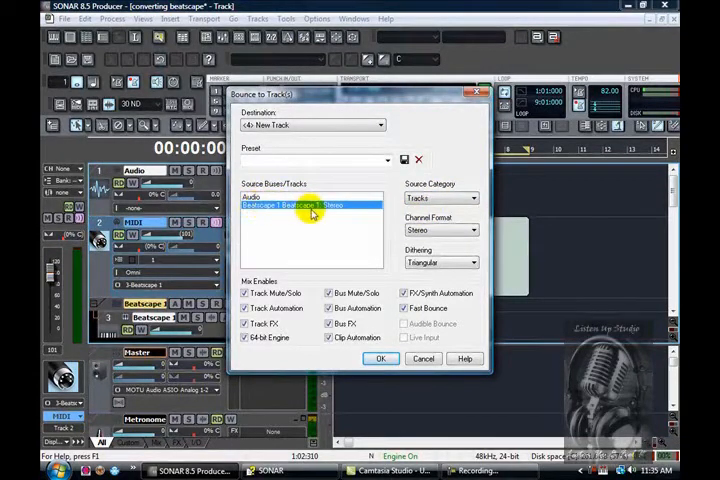
mouse_move(365, 225)
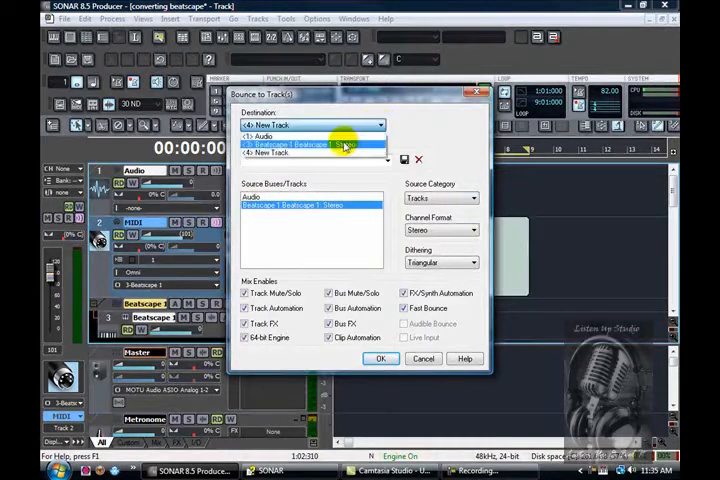
left_click(262, 136)
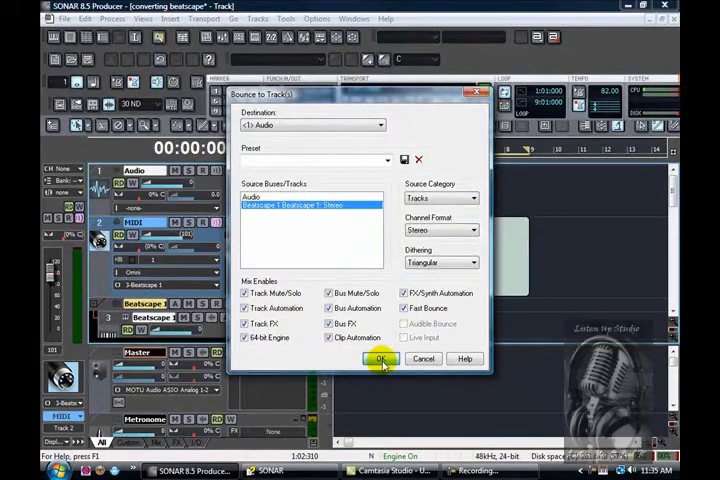
left_click(383, 359)
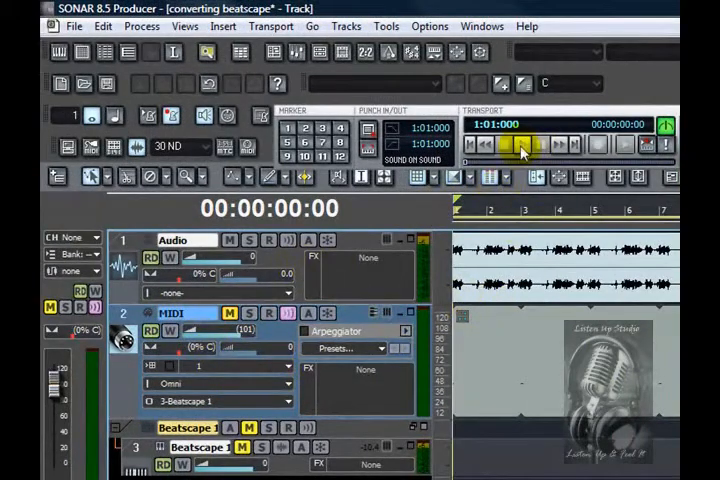
left_click(519, 145)
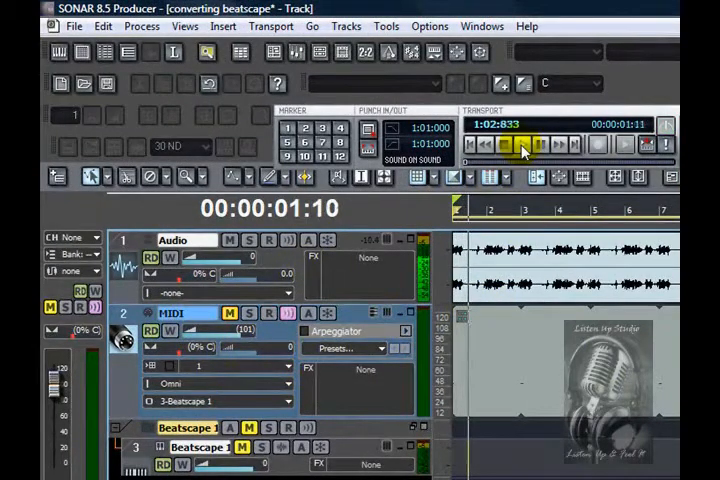
left_click(515, 145)
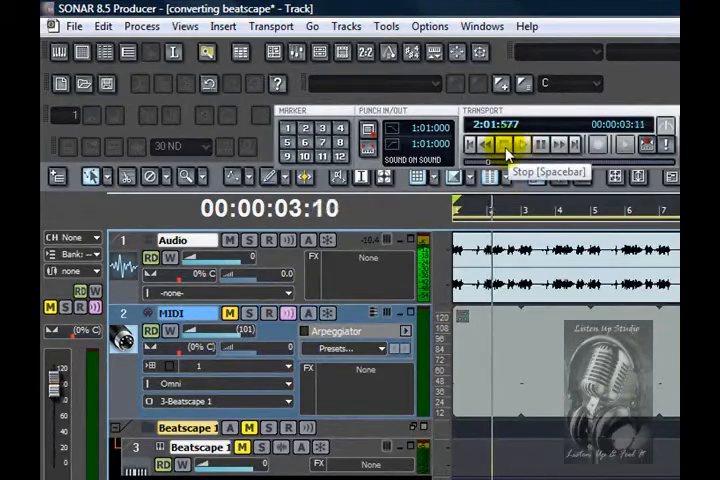
left_click(505, 145)
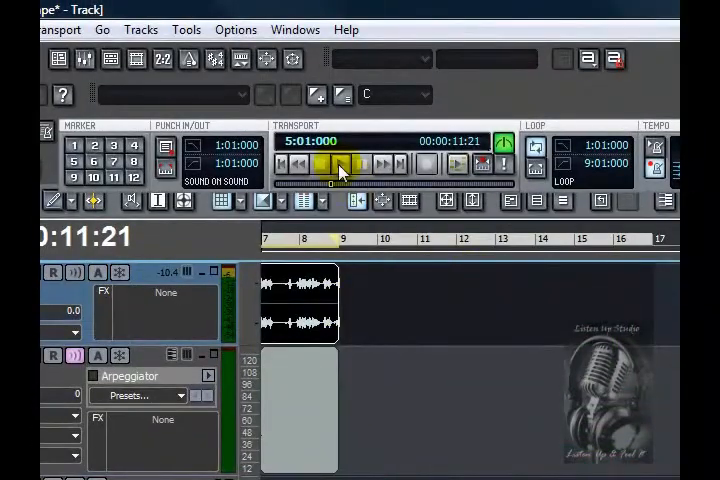
left_click(320, 164)
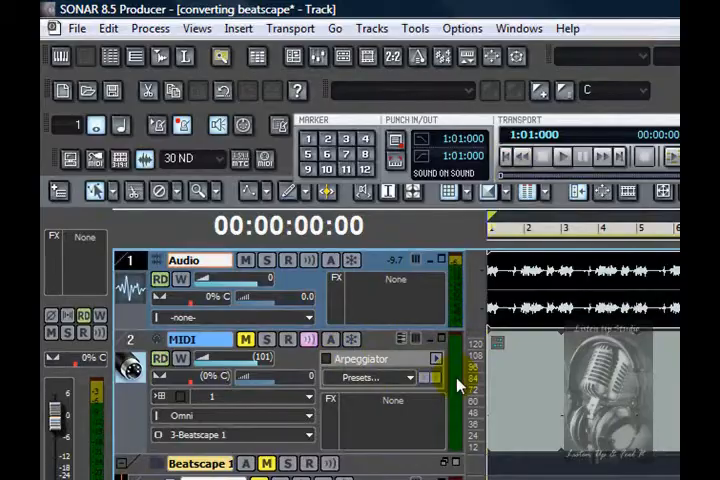
mouse_move(305, 290)
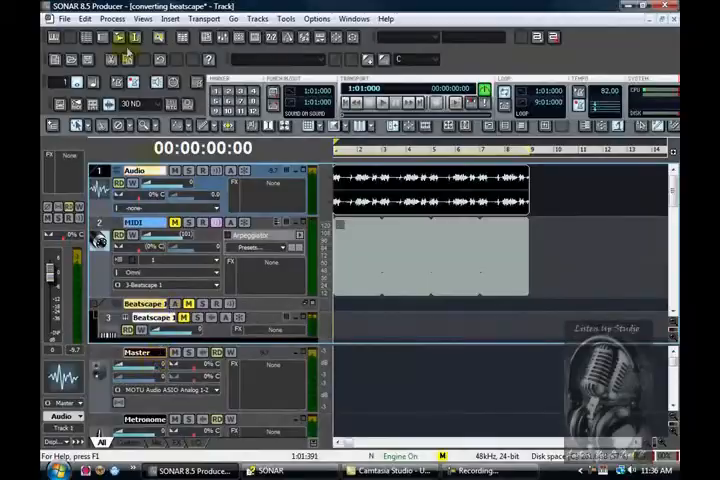
Export the mix as MP3 'beatscape' on the Desktop at 44100 Hz, 16-bit, triangular dither
left_click(64, 18)
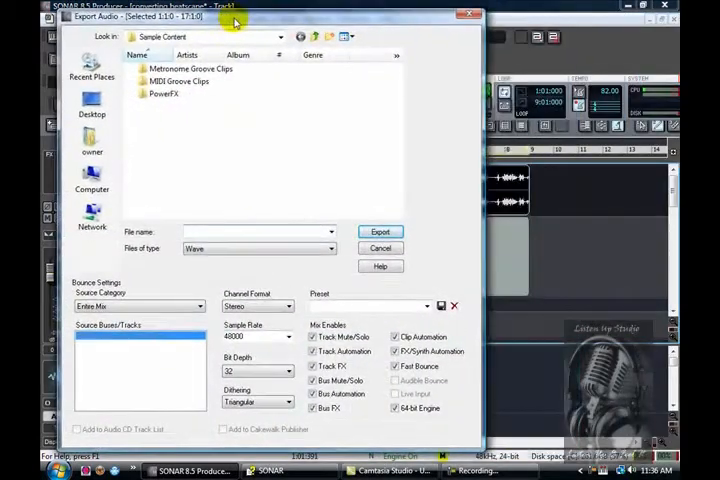
mouse_move(277, 273)
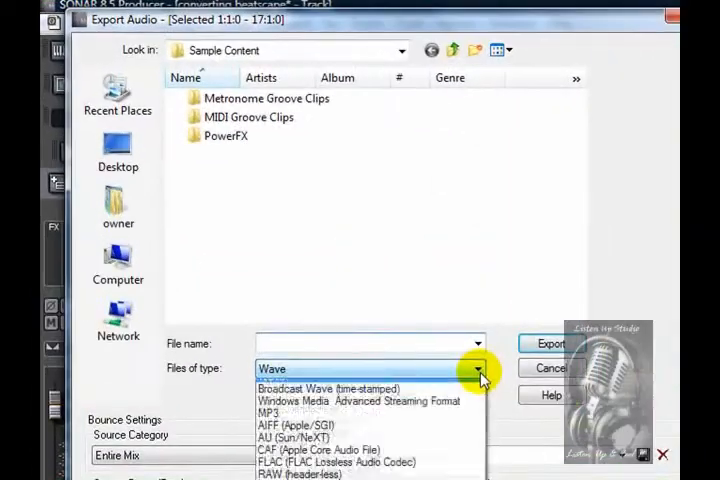
mouse_move(405, 434)
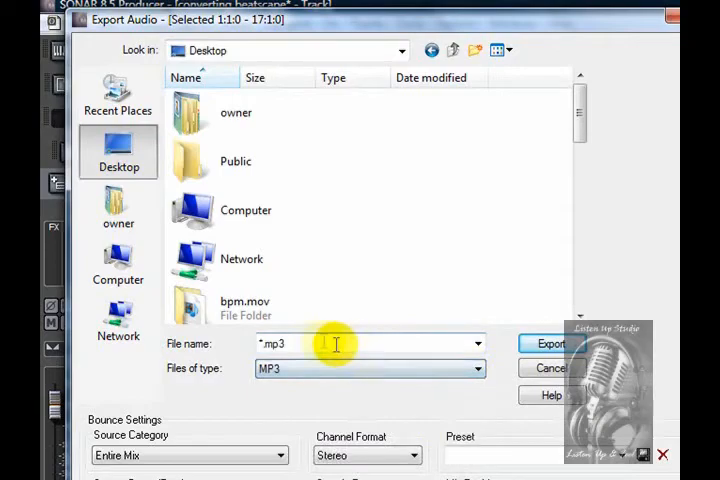
double_click(270, 343)
type("beatscape")
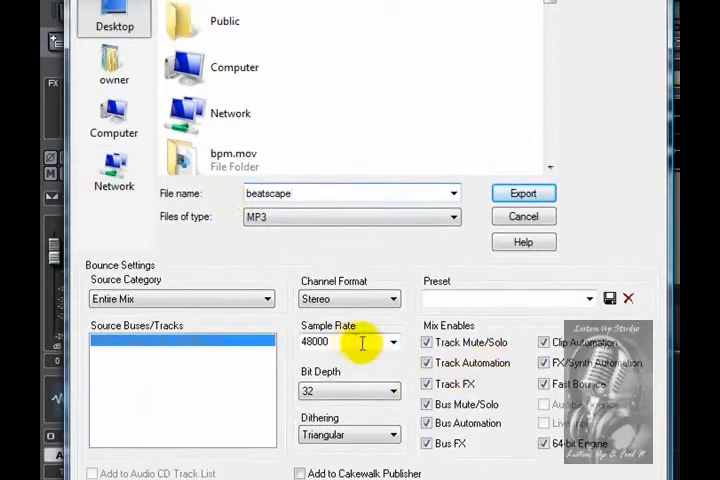
left_click(392, 342)
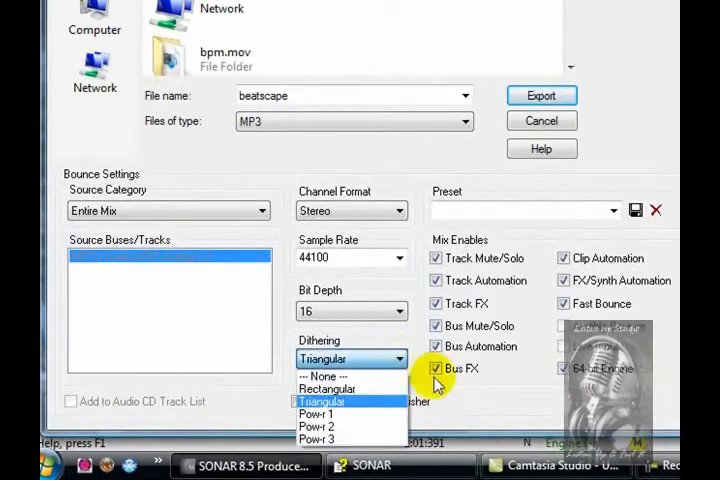
left_click(322, 401)
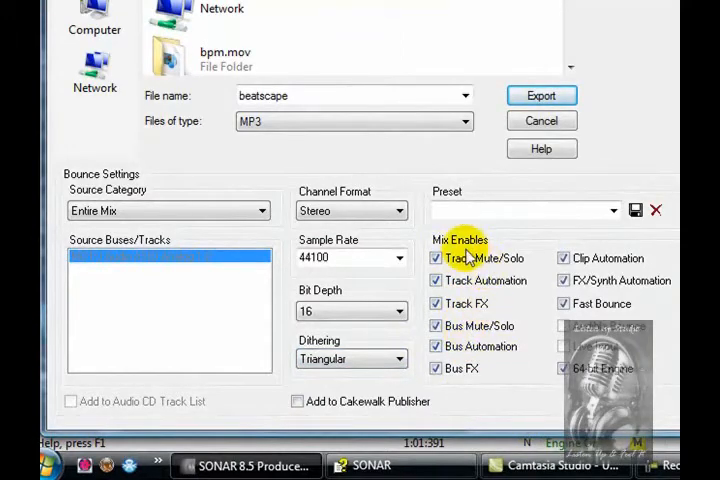
mouse_move(520, 262)
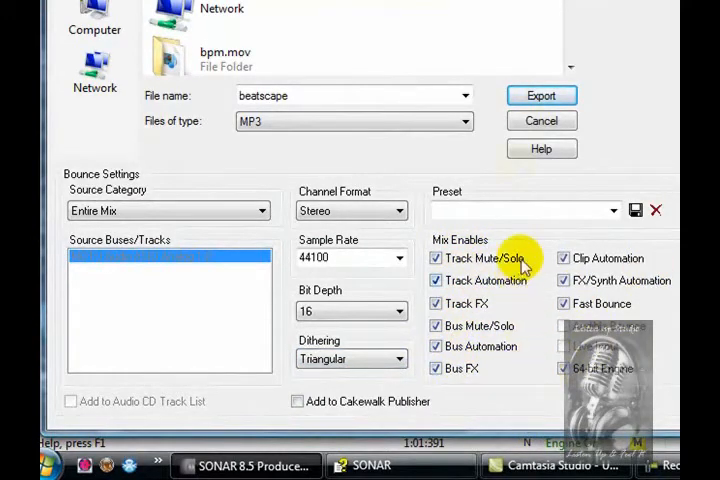
left_click(541, 95)
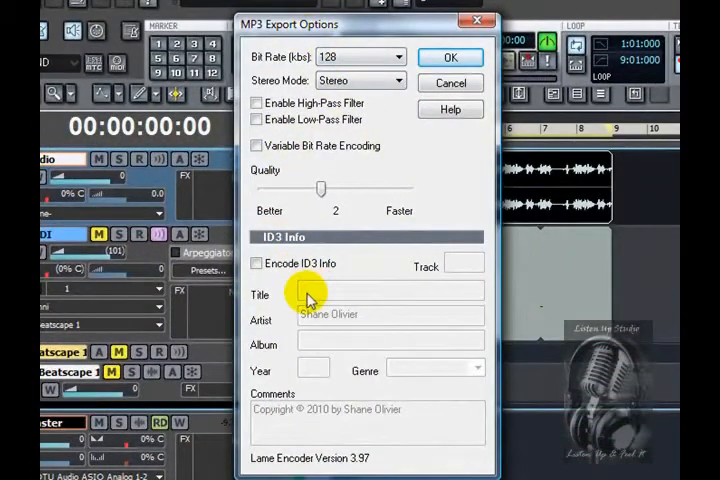
Keep 128 kbps Stereo MP3 options and confirm to begin the mixdown
left_click(256, 263)
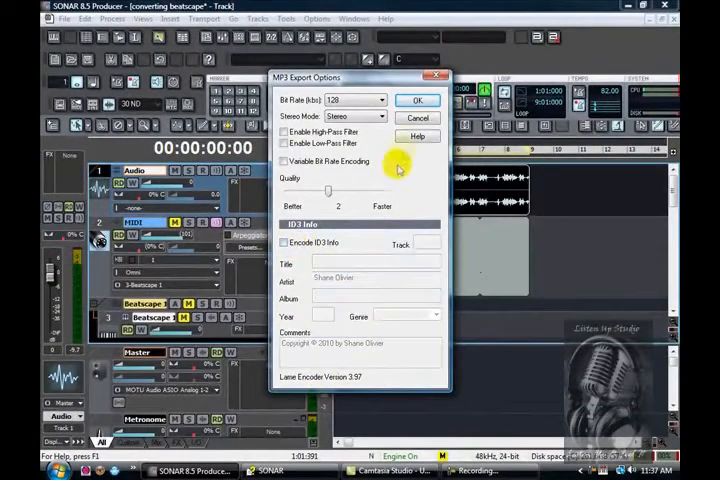
left_click(417, 100)
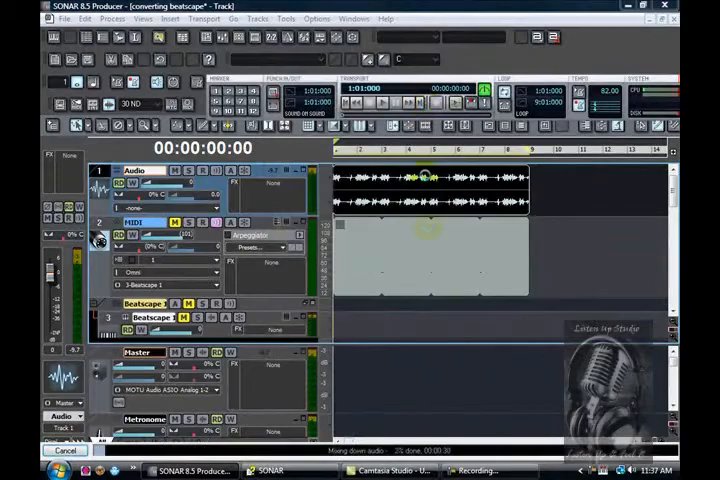